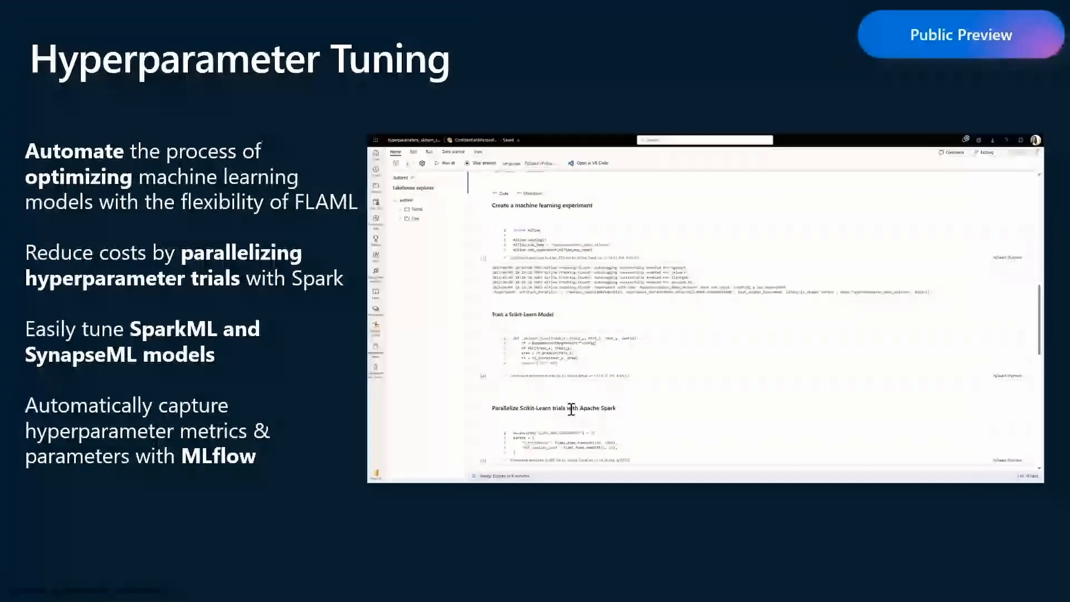
# - Scroll the SynapseML home page to the code samples and switch to the LightGBM regressor example
pyautogui.scroll(-3)
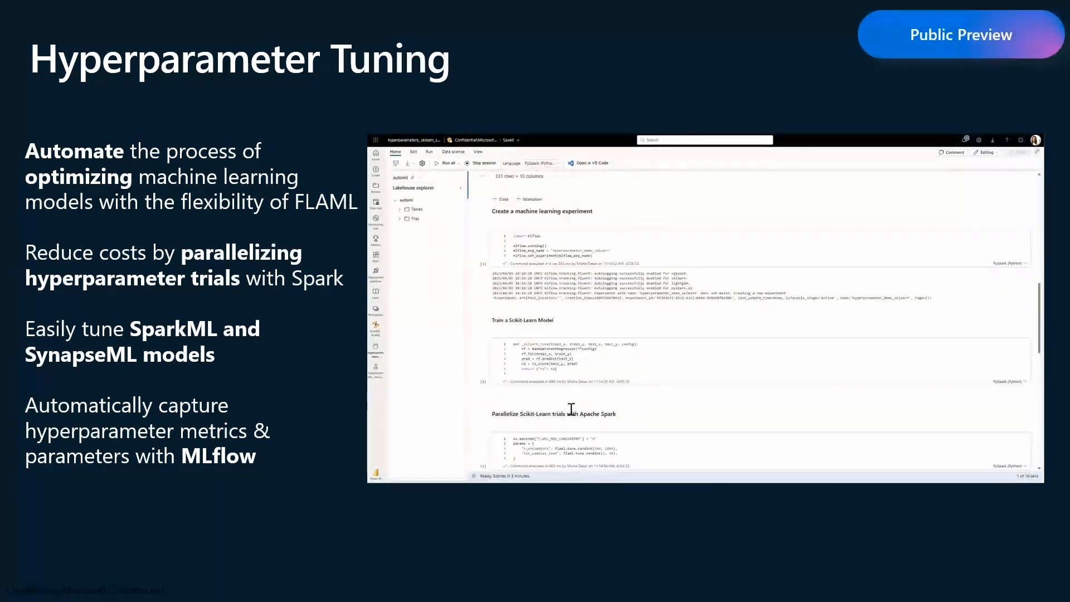
pyautogui.scroll(-3)
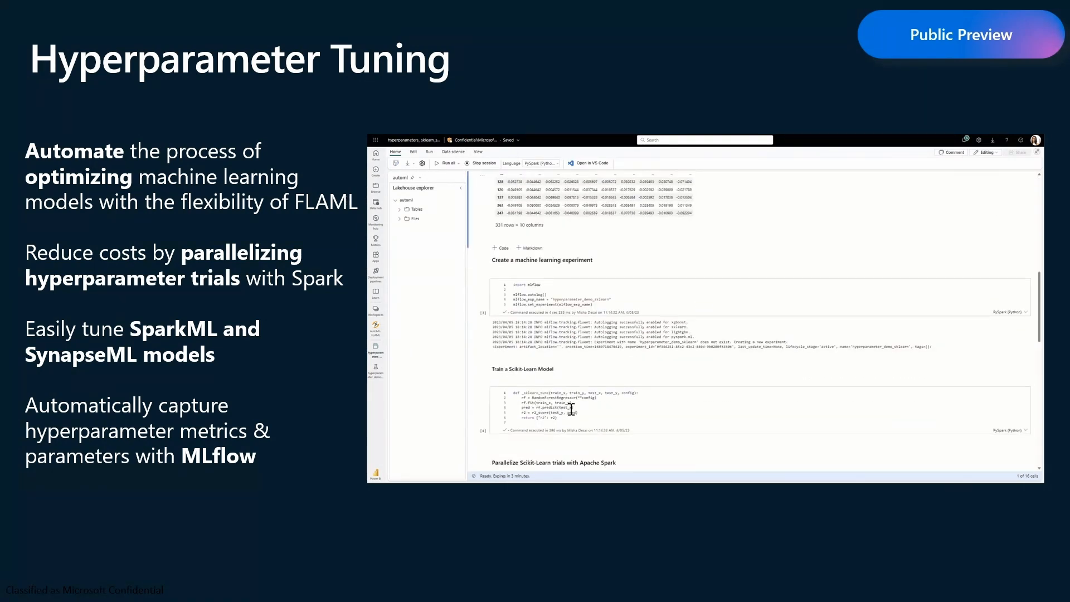
pyautogui.scroll(-3)
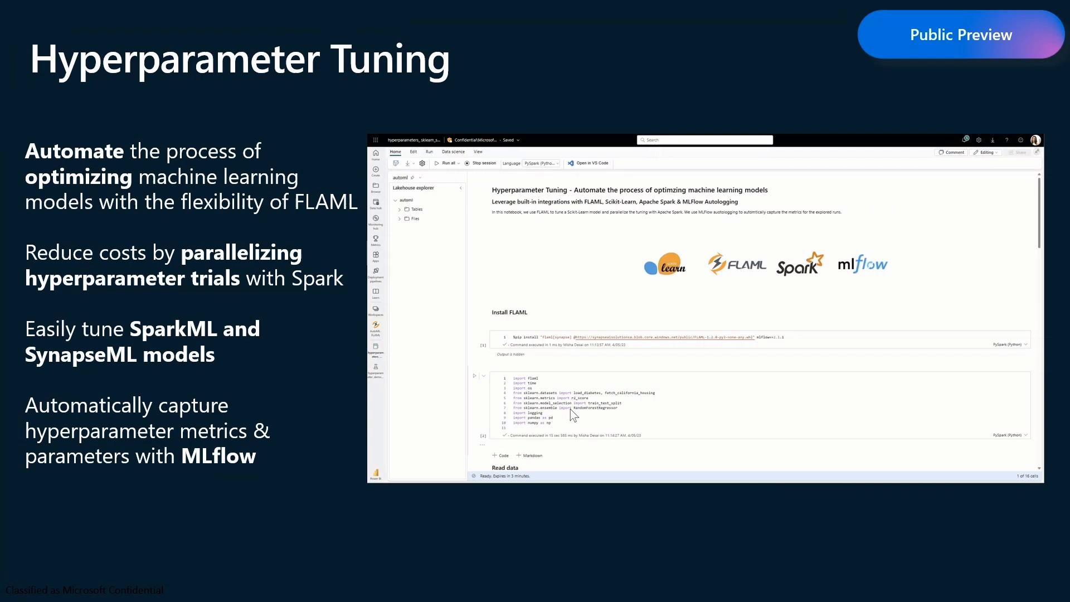
pyautogui.scroll(-3)
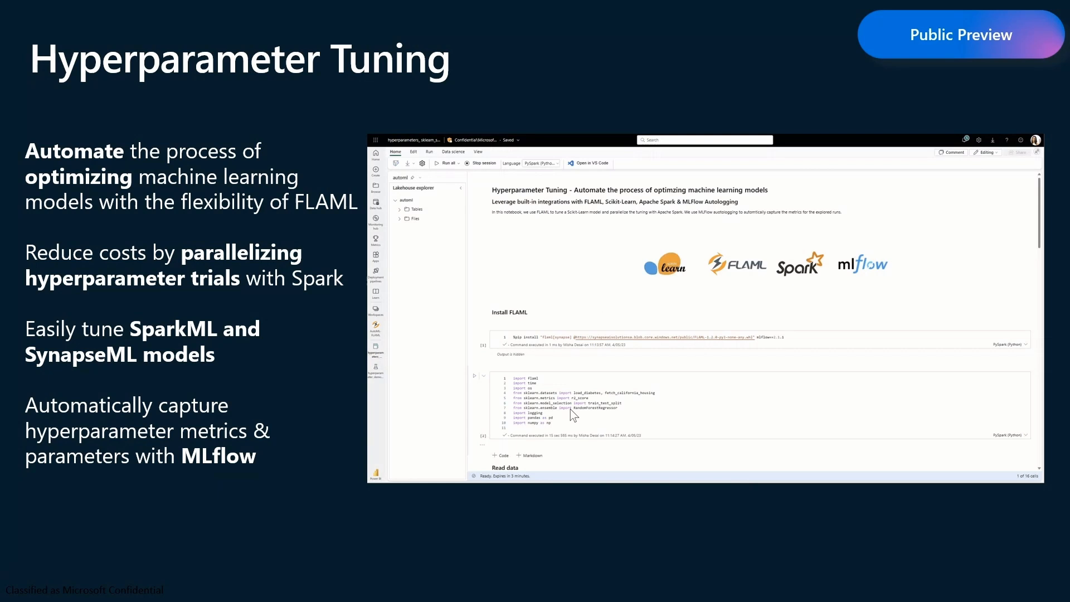
pyautogui.scroll(-3)
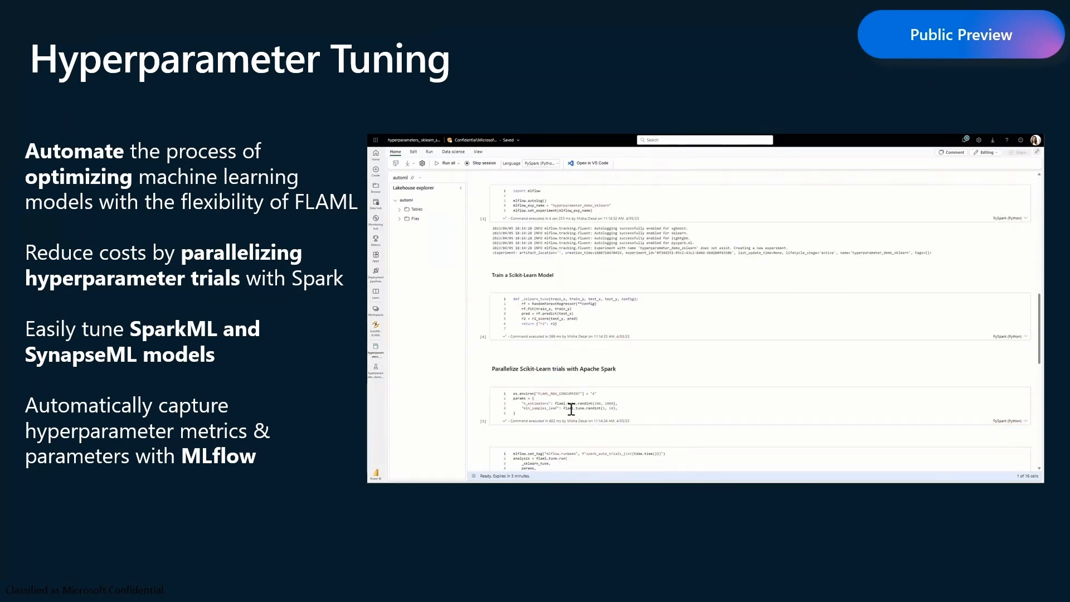
pyautogui.scroll(-3)
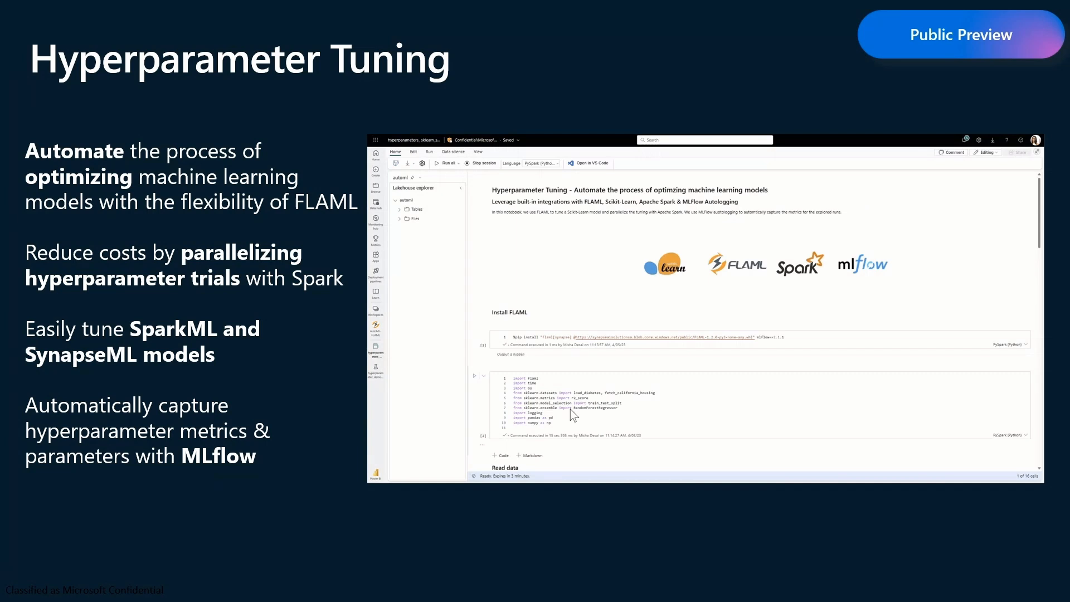
pyautogui.scroll(-3)
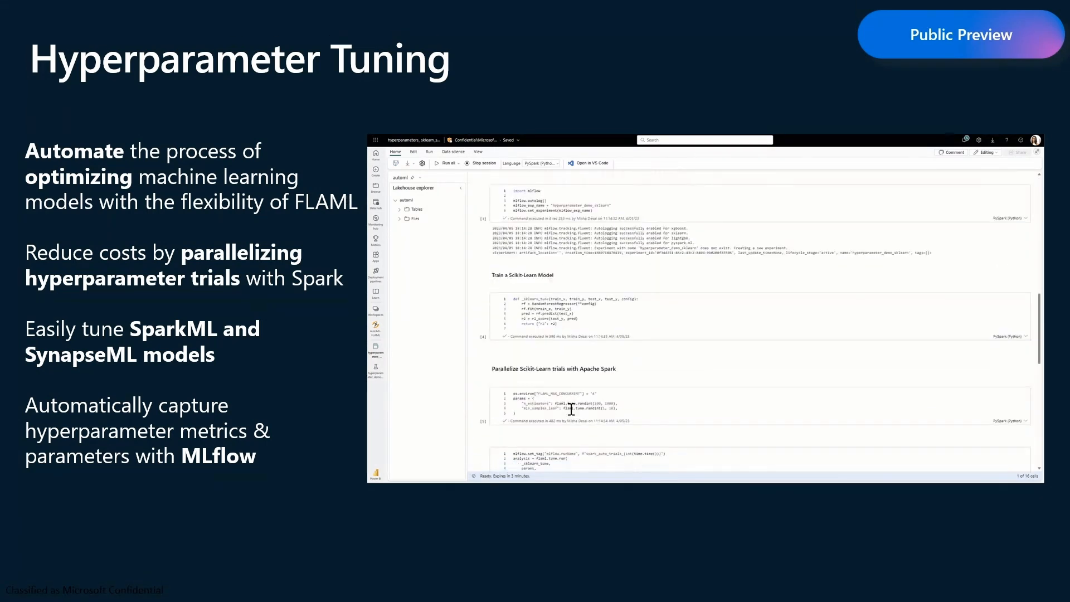
pyautogui.scroll(-3)
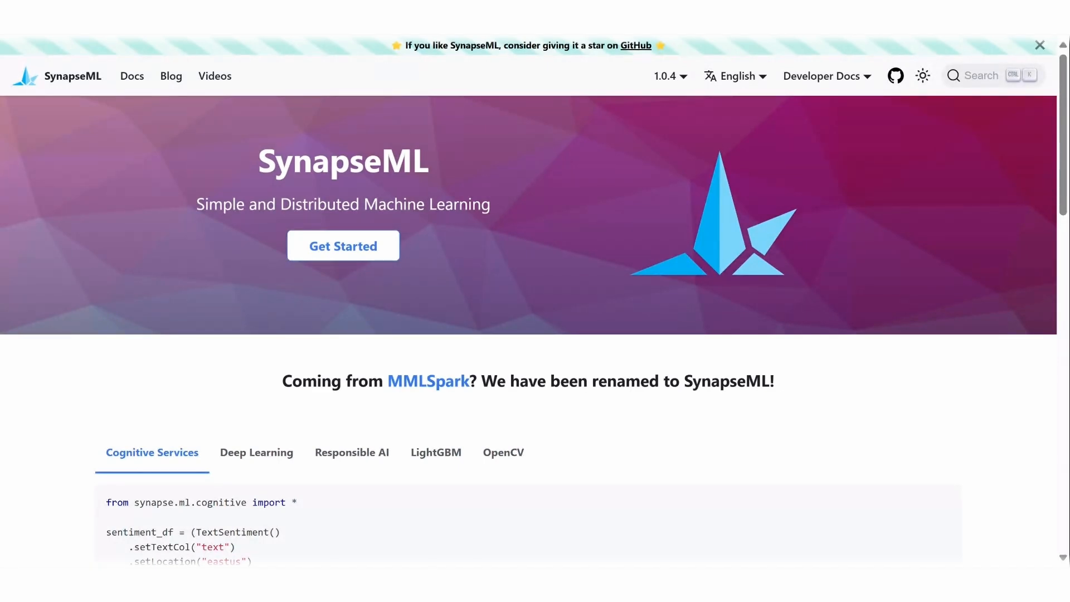
pyautogui.scroll(-3)
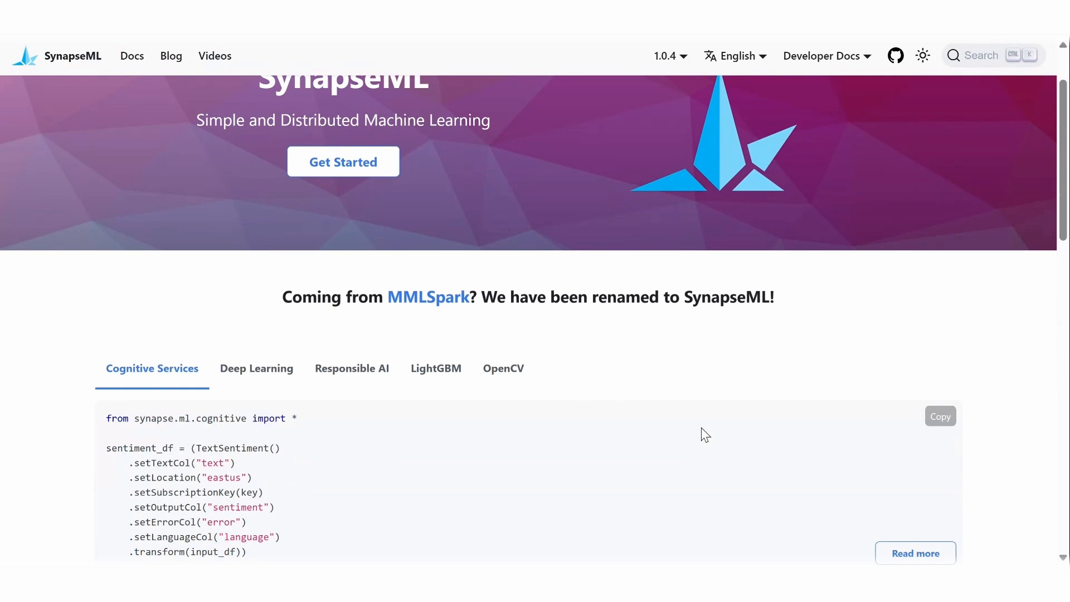
pyautogui.scroll(-3)
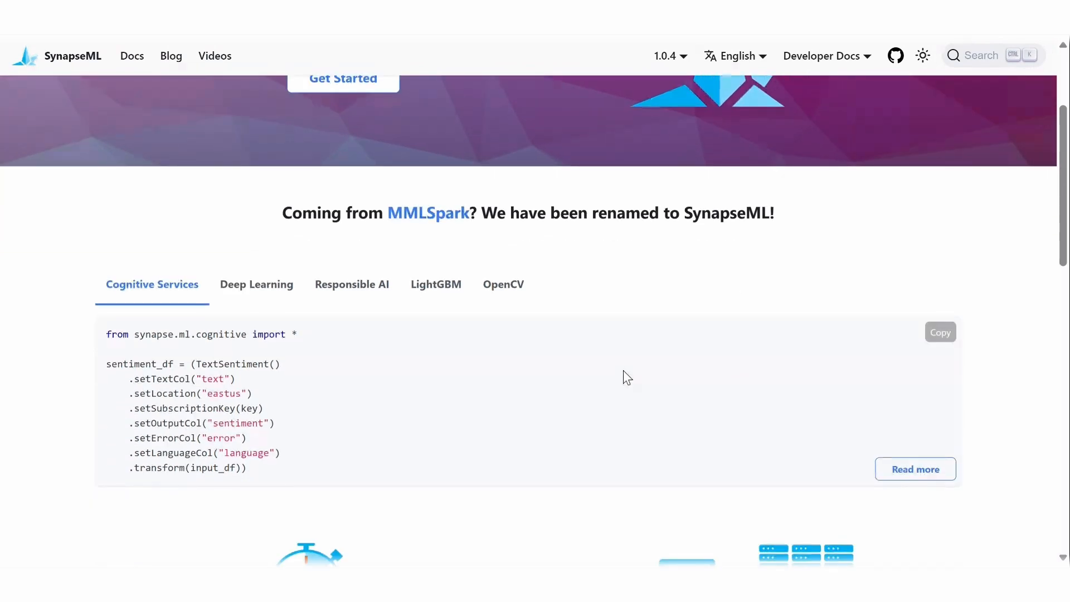
pyautogui.click(435, 283)
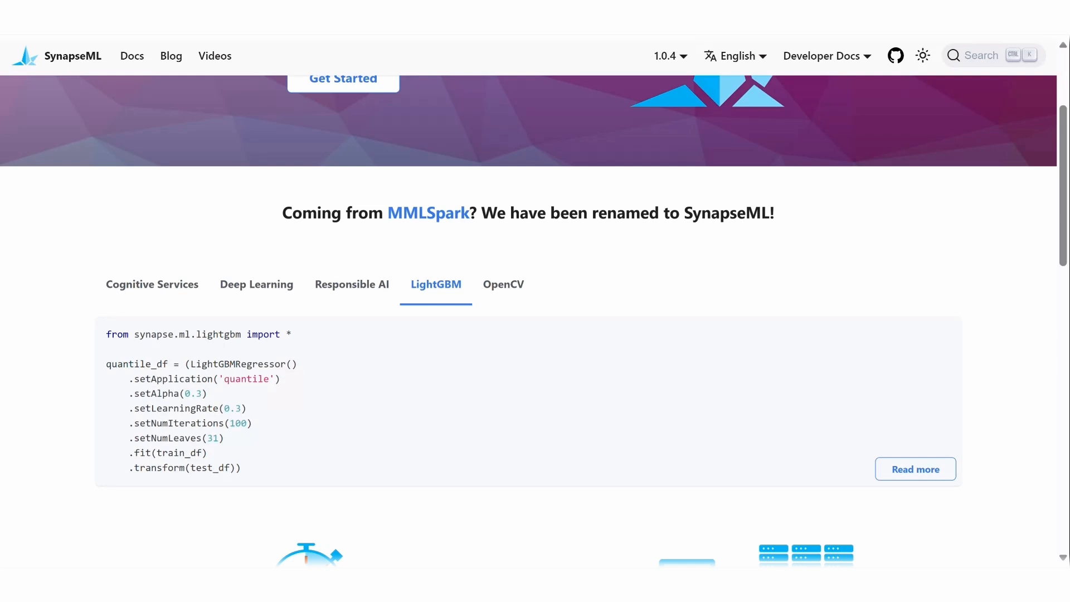
pyautogui.moveTo(477, 244)
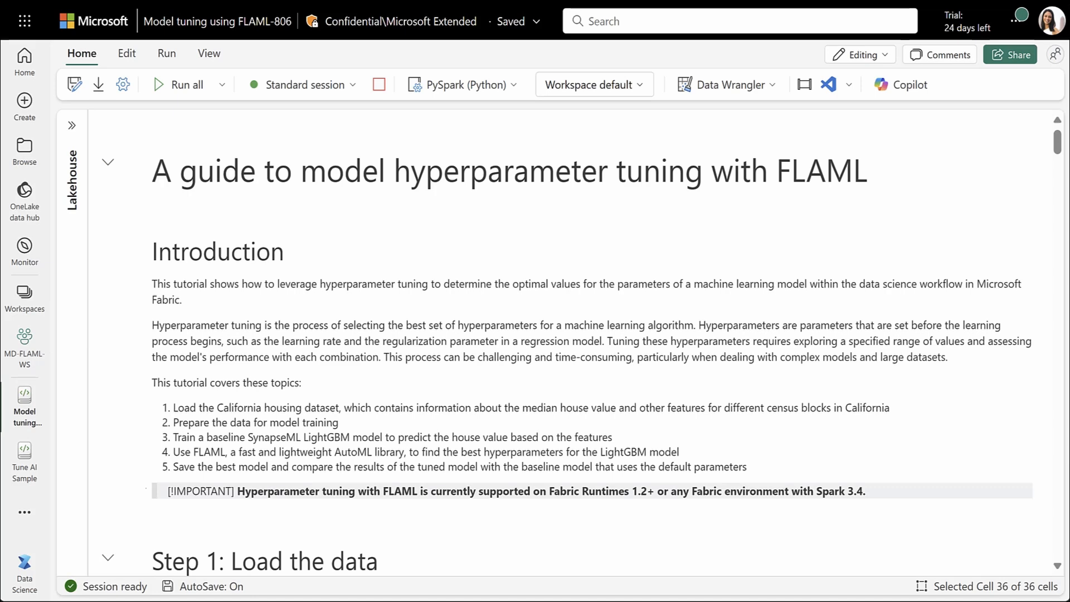
pyautogui.scroll(-3)
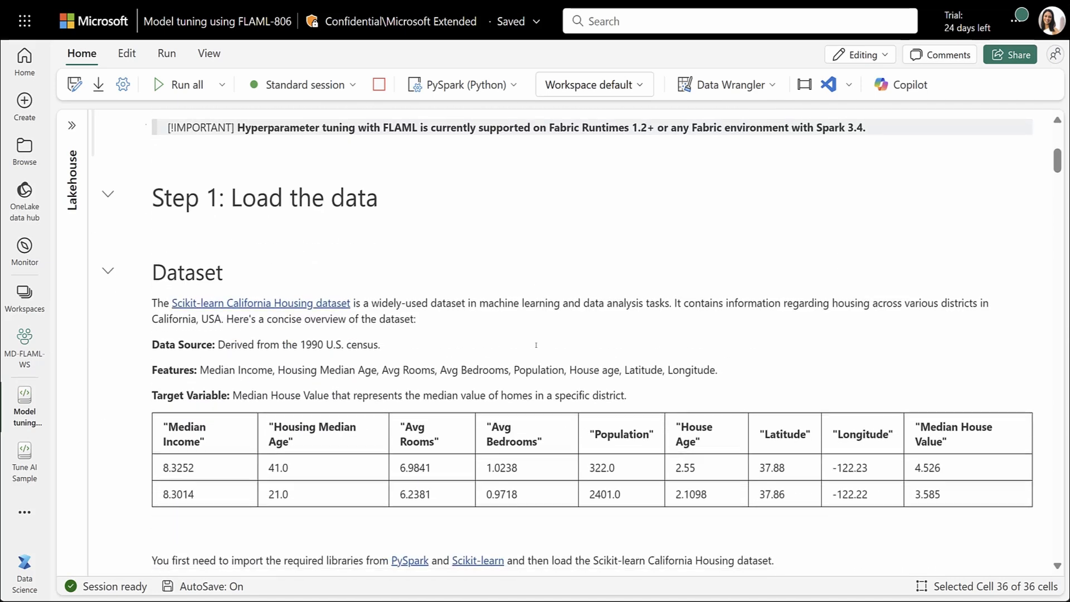
pyautogui.scroll(-3)
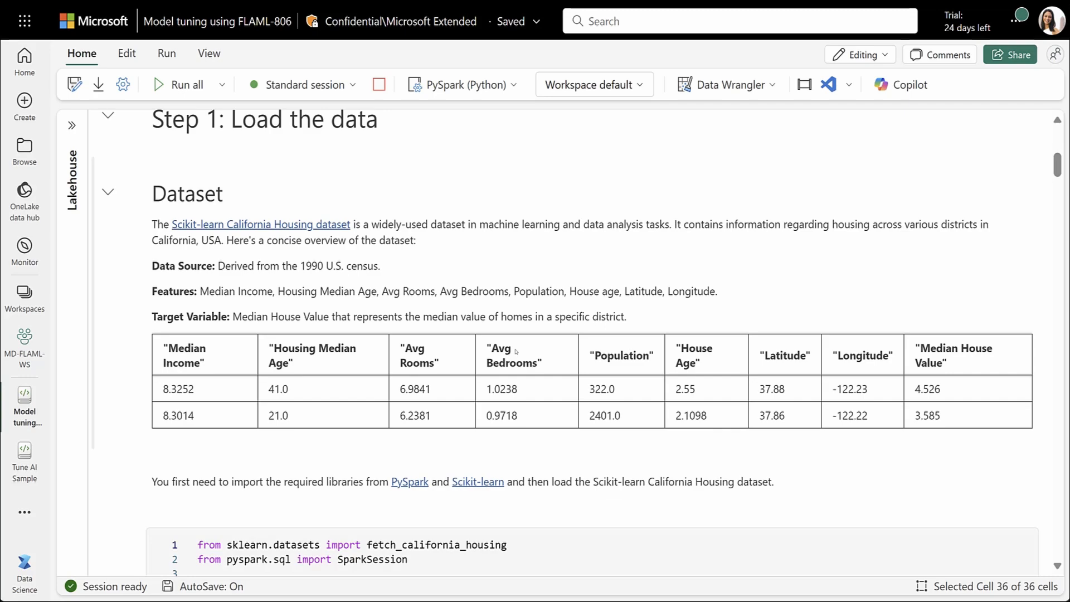
pyautogui.scroll(-3)
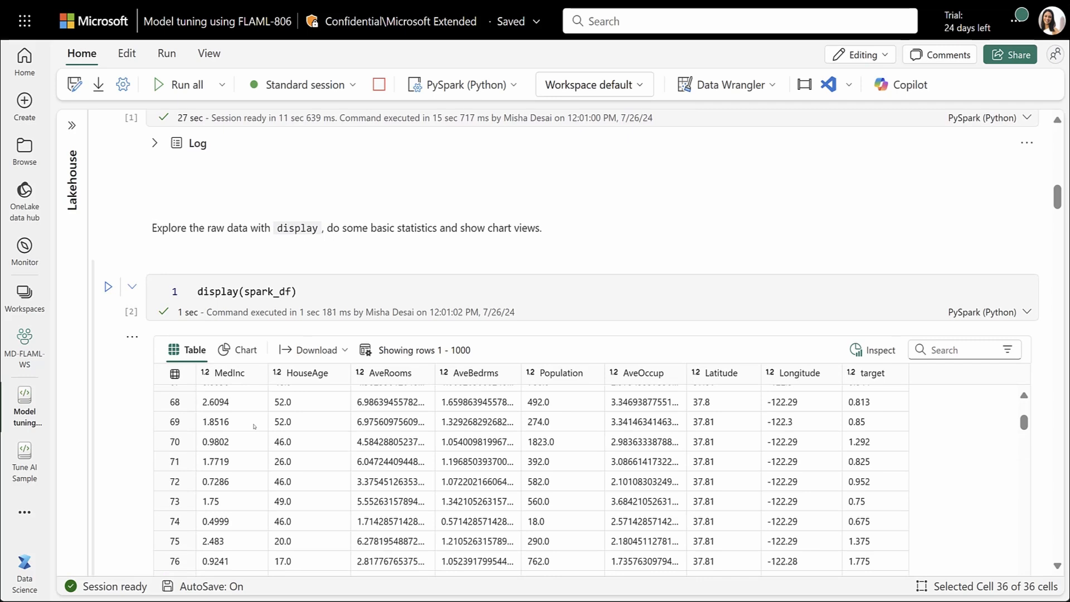
pyautogui.scroll(-3)
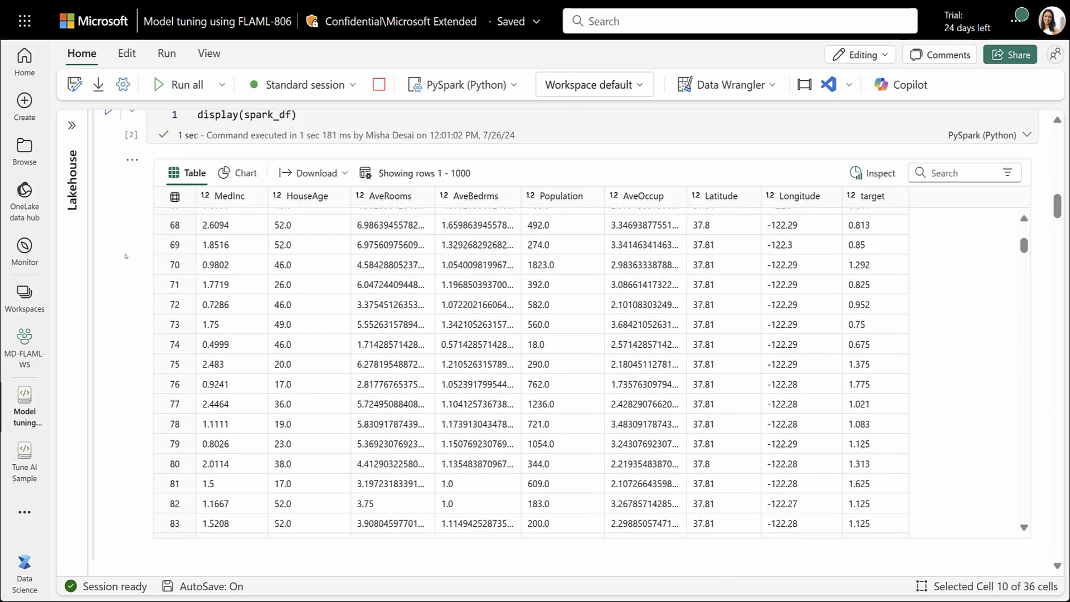
pyautogui.scroll(-3)
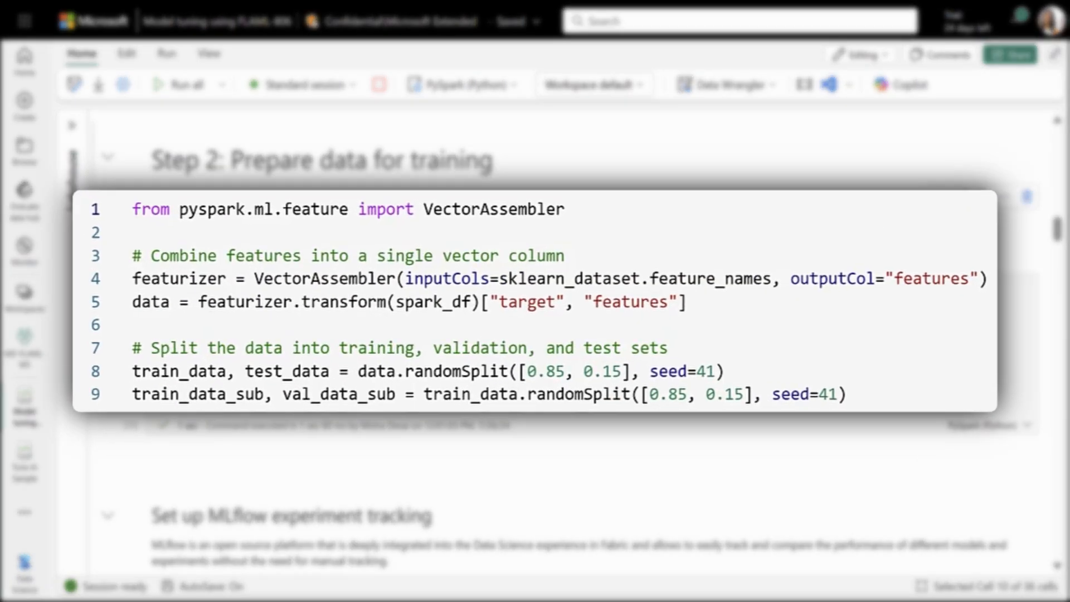
pyautogui.scroll(-3)
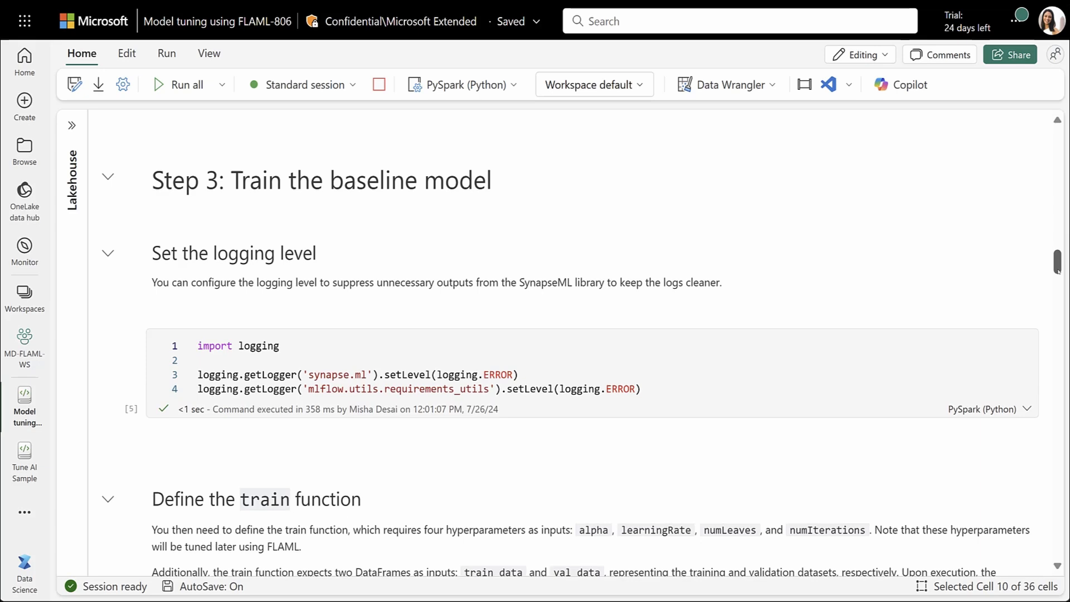
pyautogui.scroll(-3)
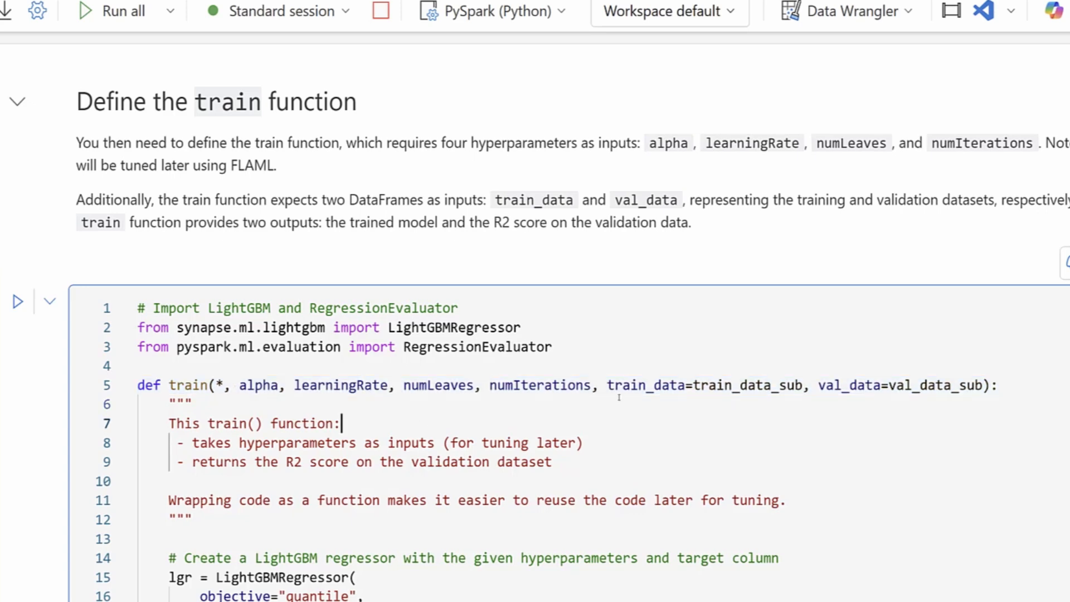
pyautogui.scroll(-3)
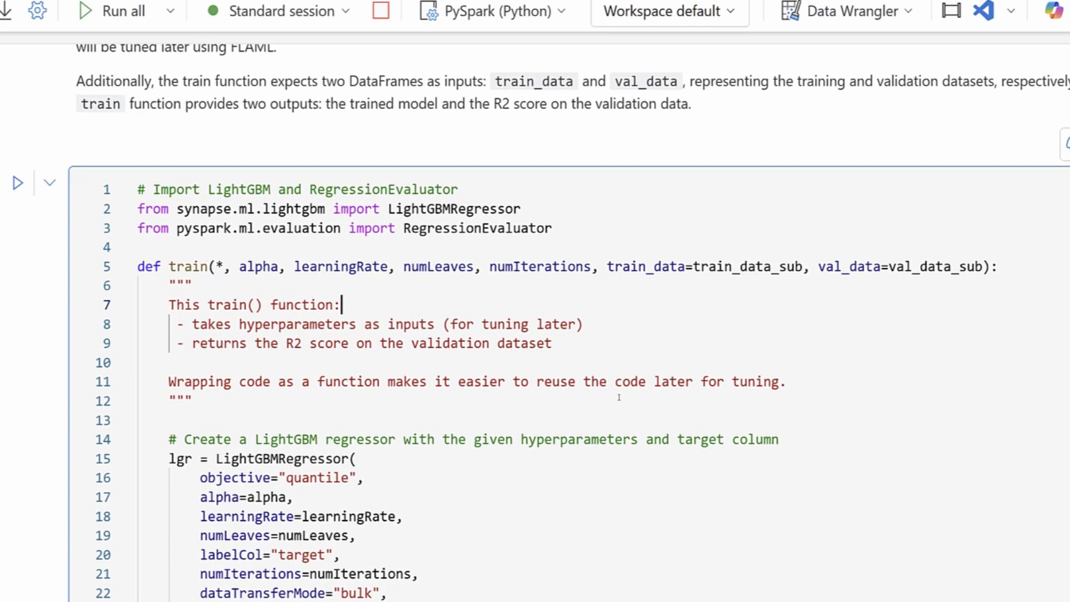
pyautogui.scroll(-3)
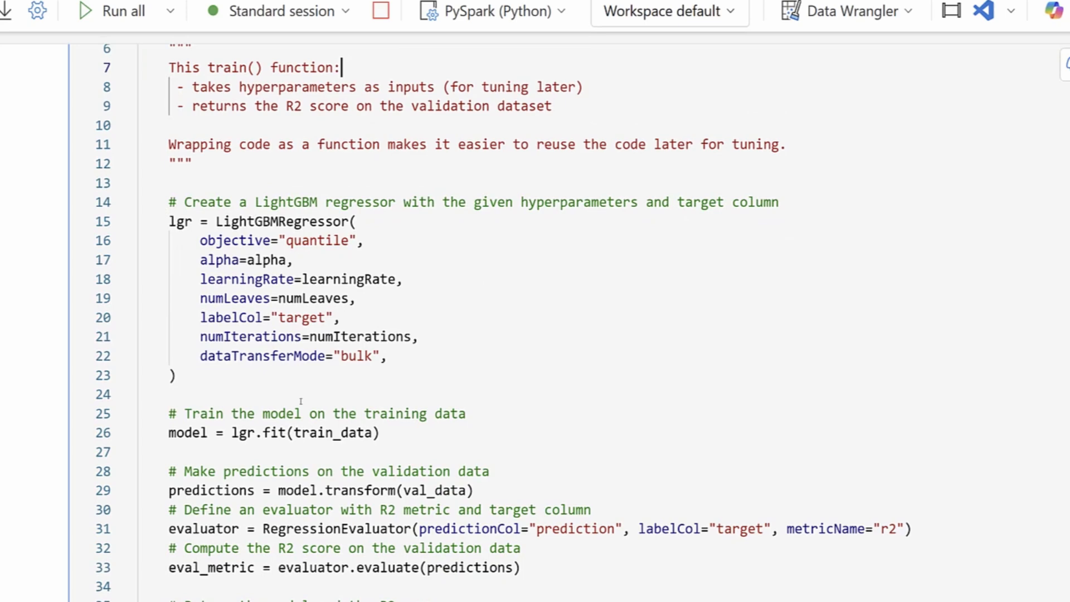
pyautogui.moveTo(425, 383)
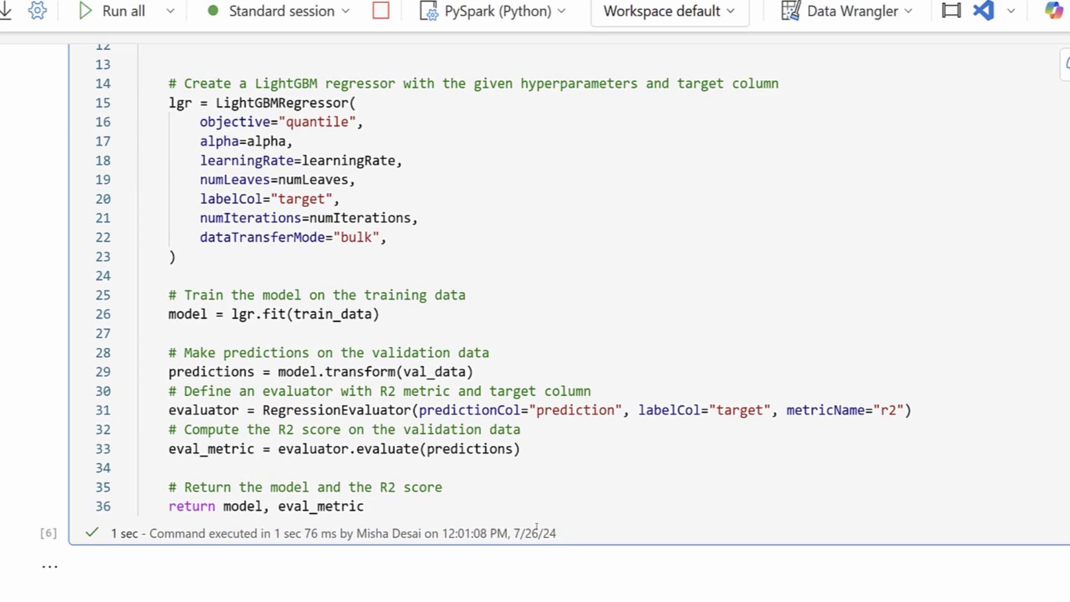
pyautogui.moveTo(548, 459)
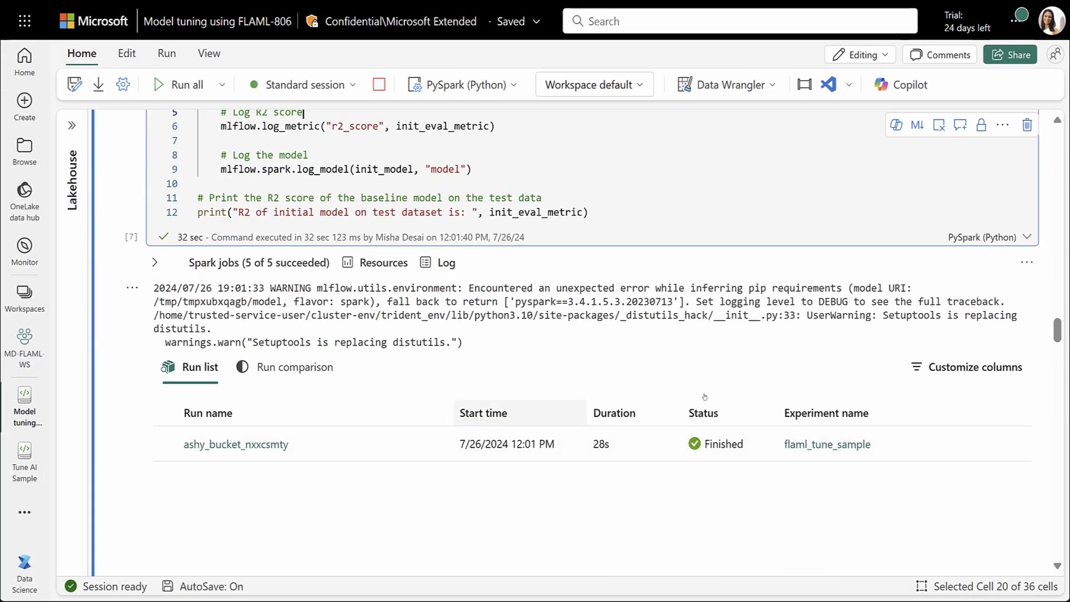
# - Show the baseline run's r2_score of about 0.515 in the Run list
pyautogui.click(964, 367)
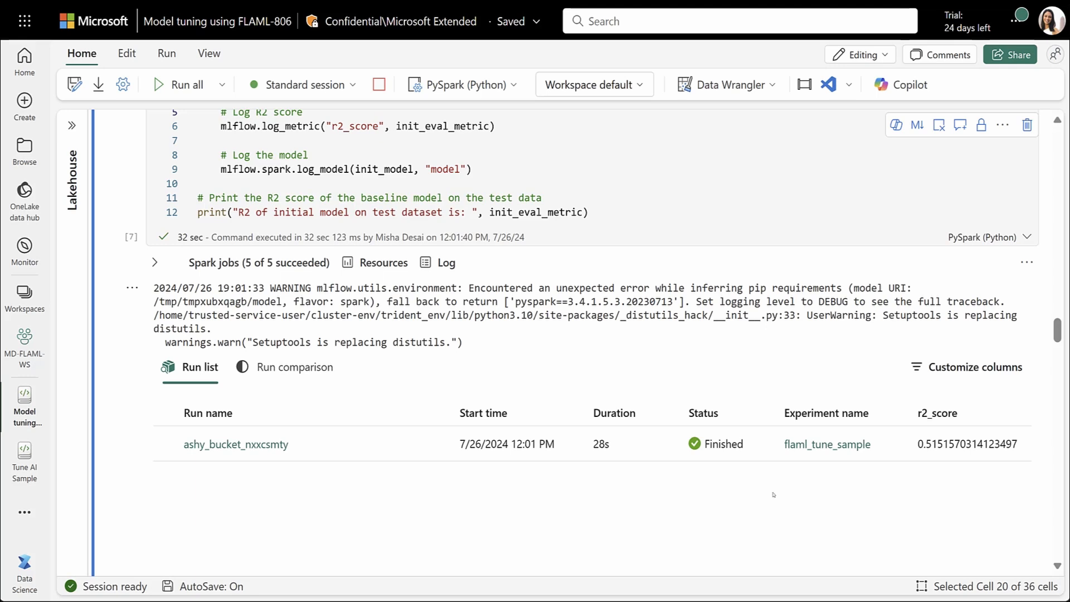
pyautogui.moveTo(768, 498)
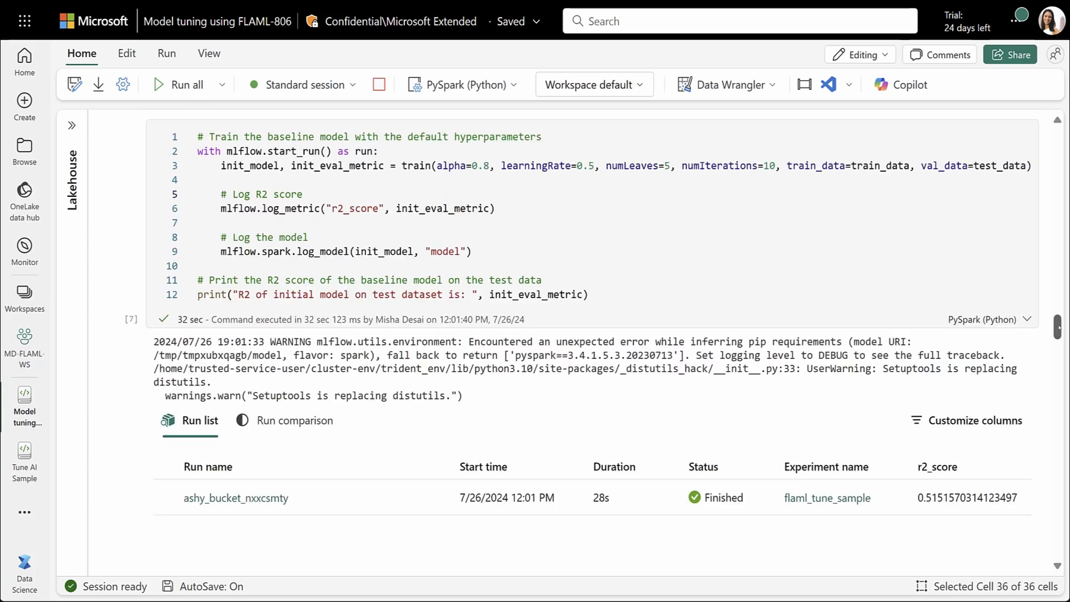
pyautogui.scroll(-3)
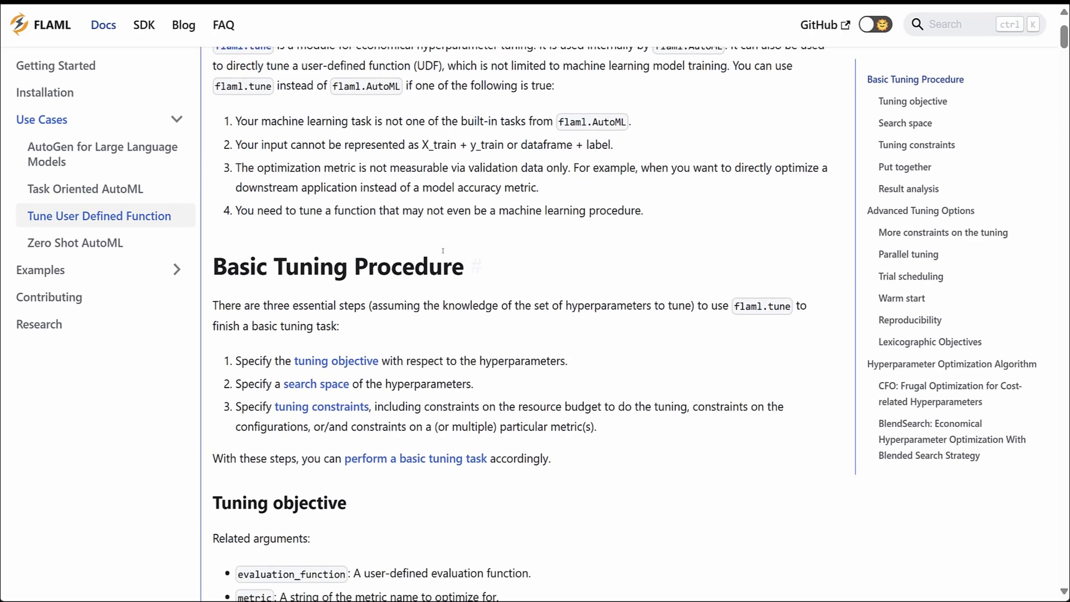
# - Scroll the Tune User Defined Function guide to the Basic Tuning Procedure section
pyautogui.scroll(-3)
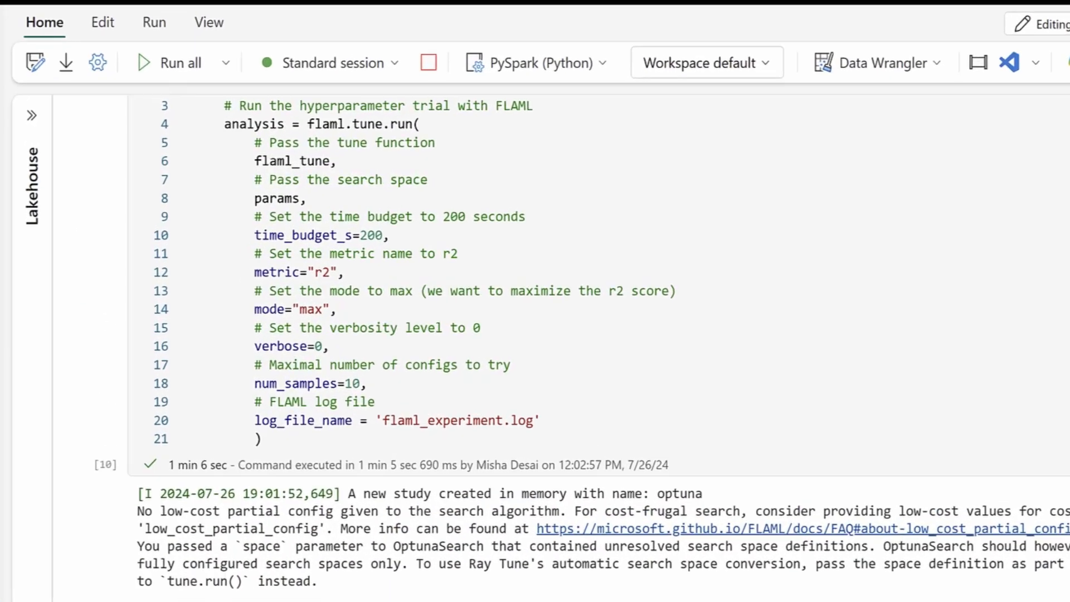
# - Scroll through the flaml.tune.run cell to its finished run, neat_papaya_xf2d09pp
pyautogui.scroll(-3)
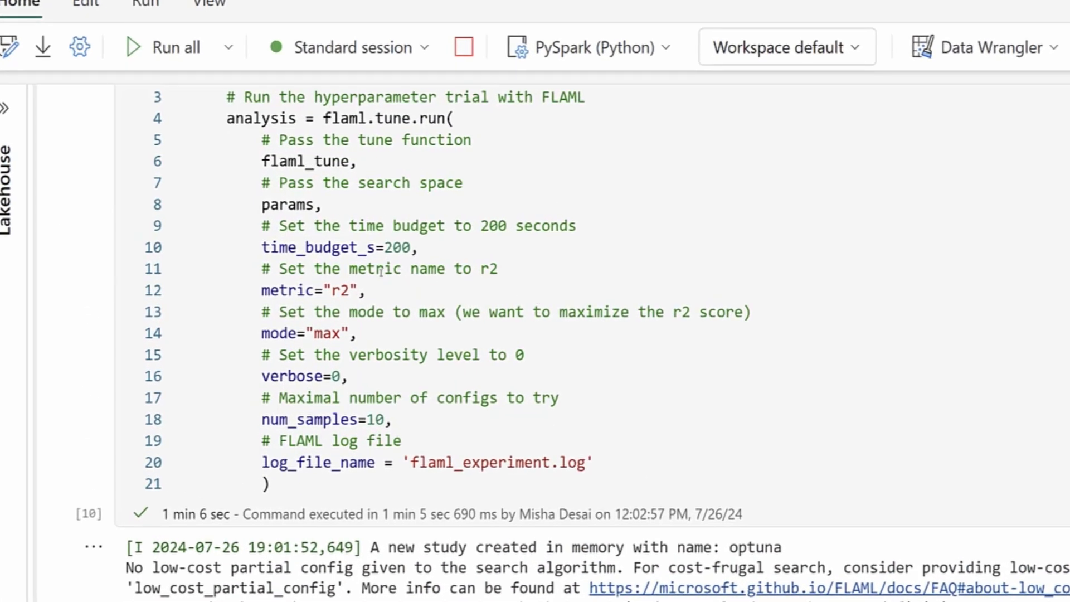
pyautogui.moveTo(321, 247)
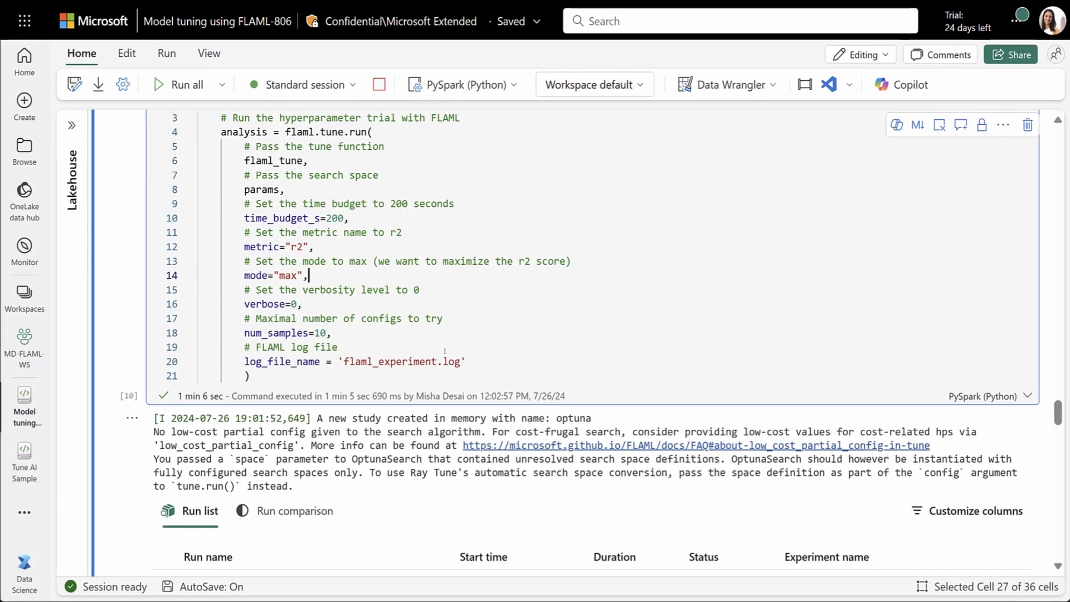
pyautogui.scroll(-3)
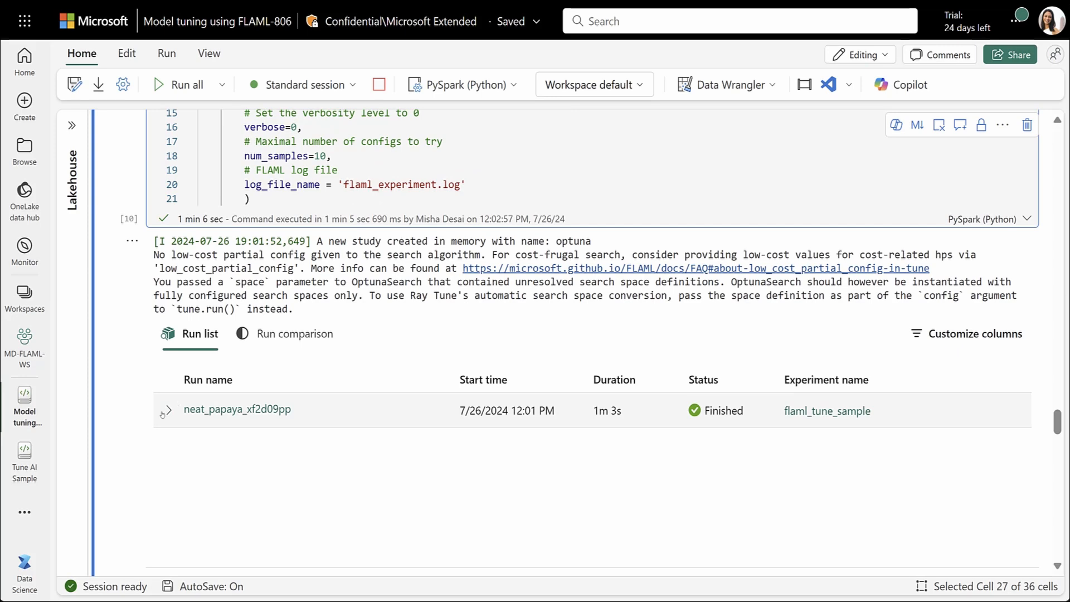
# - Expand the tuning run's child trials and add r2, alpha, learningRate, numLeaves, numIterations columns
pyautogui.click(166, 411)
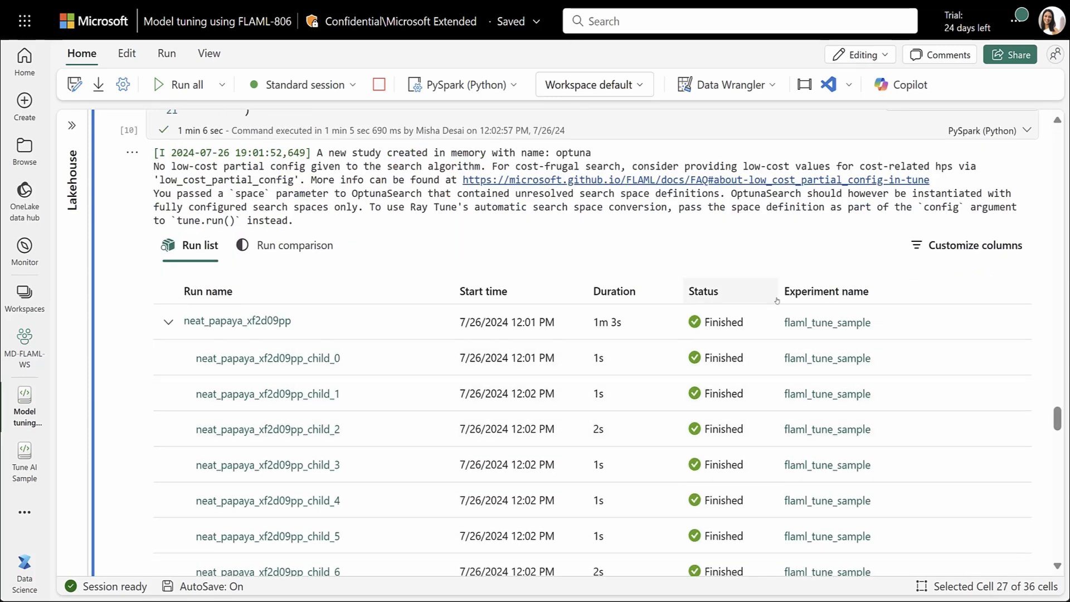
pyautogui.click(966, 245)
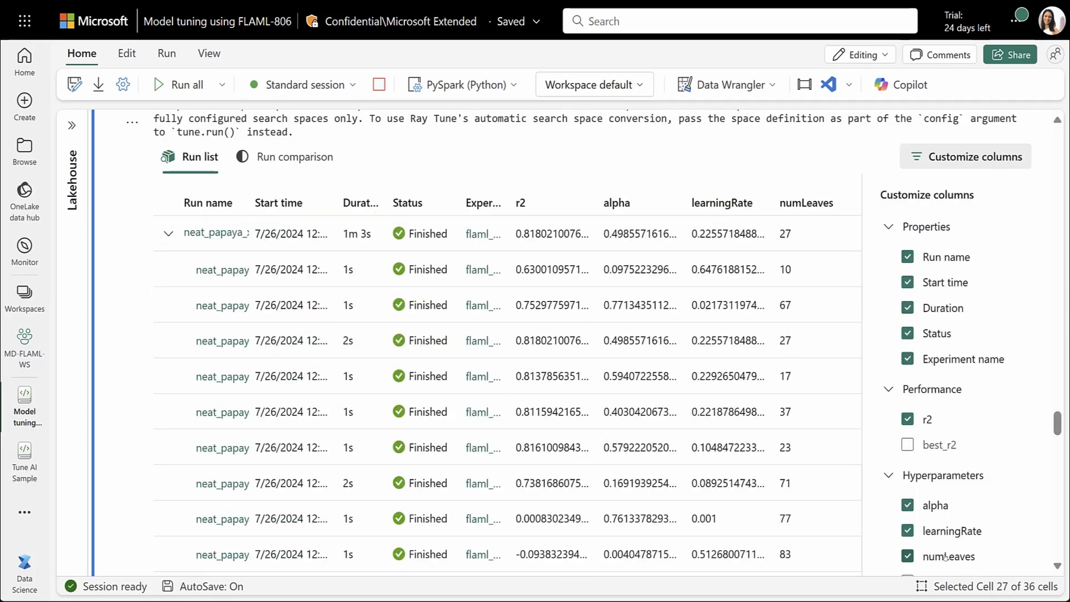
pyautogui.scroll(-3)
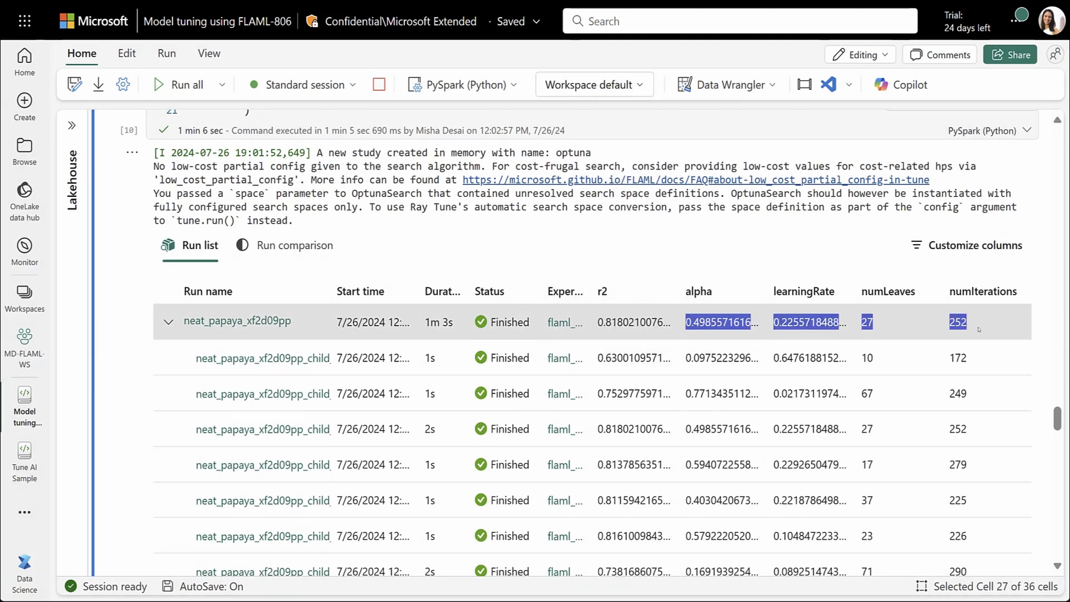
pyautogui.scroll(-3)
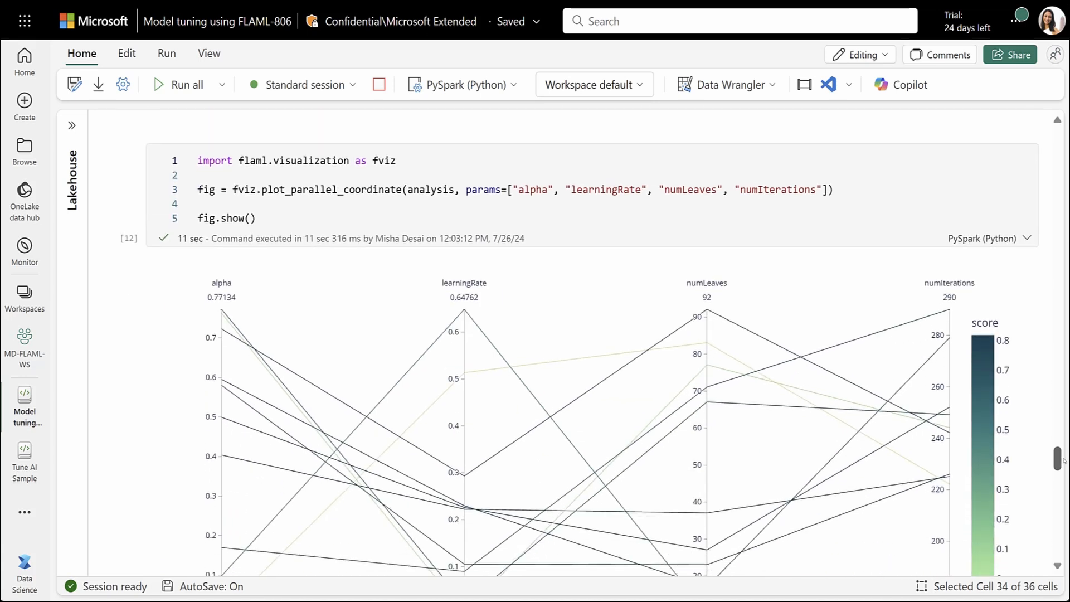
# - Scroll past the parallel coordinate plot down to the Compare results cell
pyautogui.scroll(-3)
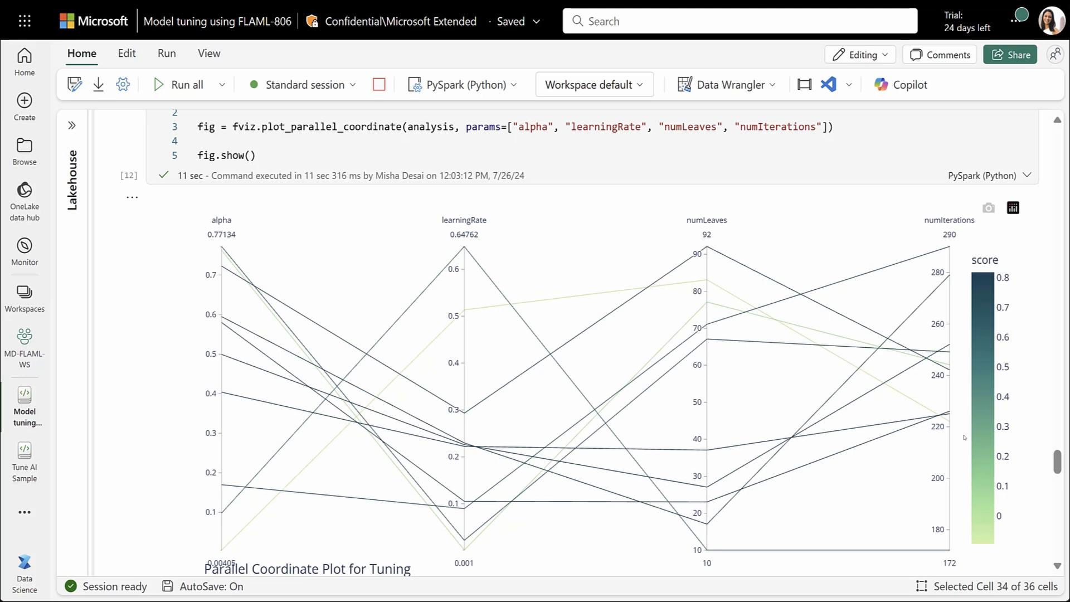
pyautogui.moveTo(629, 368)
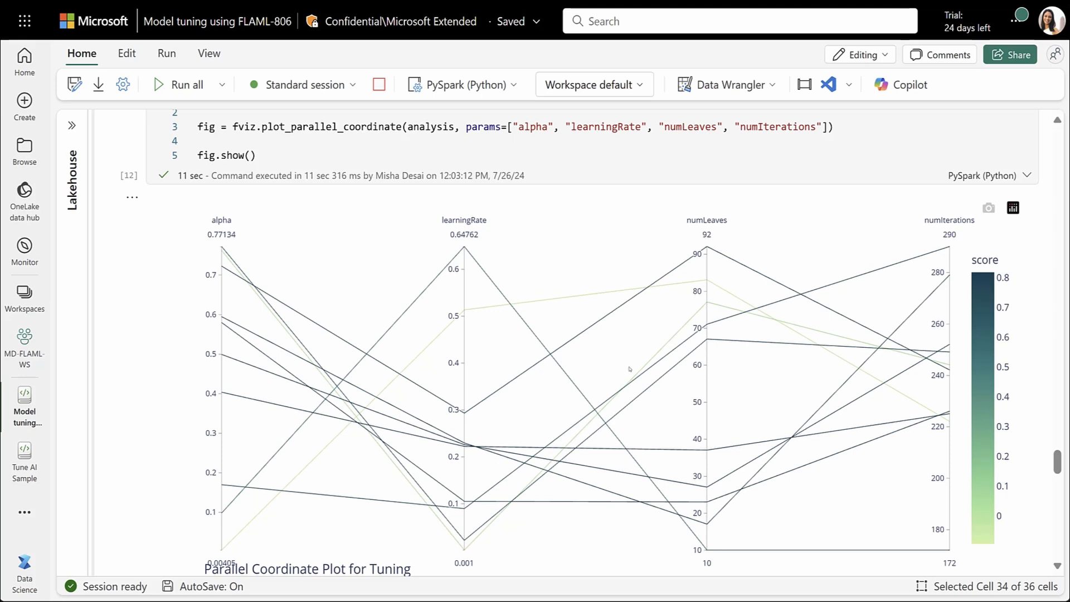
pyautogui.scroll(-3)
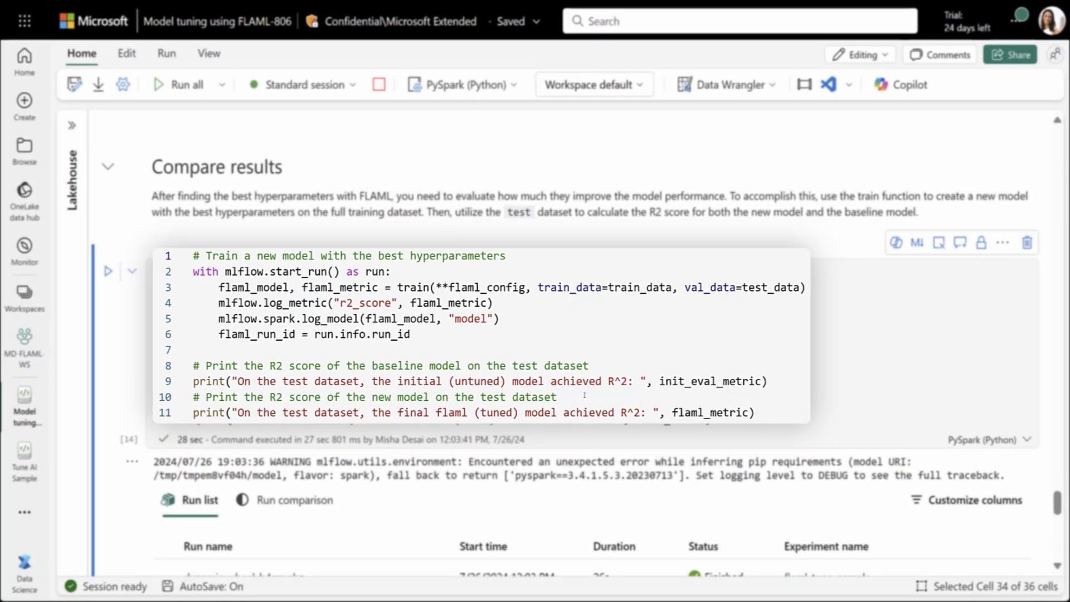
# - Highlight the 'final flaml (tuned)' R² of about 0.815 against the untuned 0.515
pyautogui.scroll(-3)
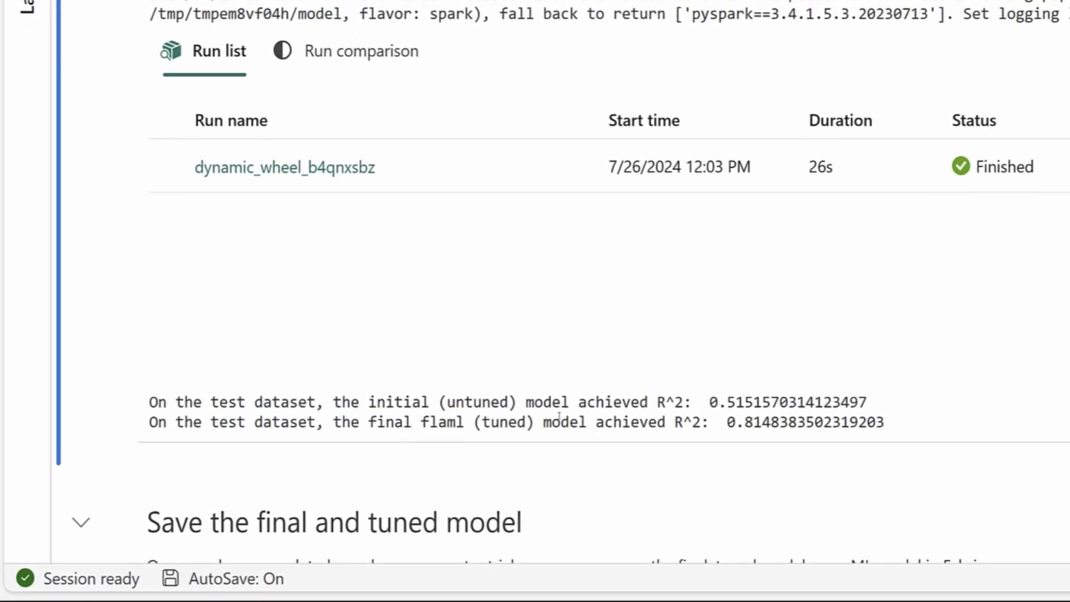
pyautogui.doubleClick(739, 401)
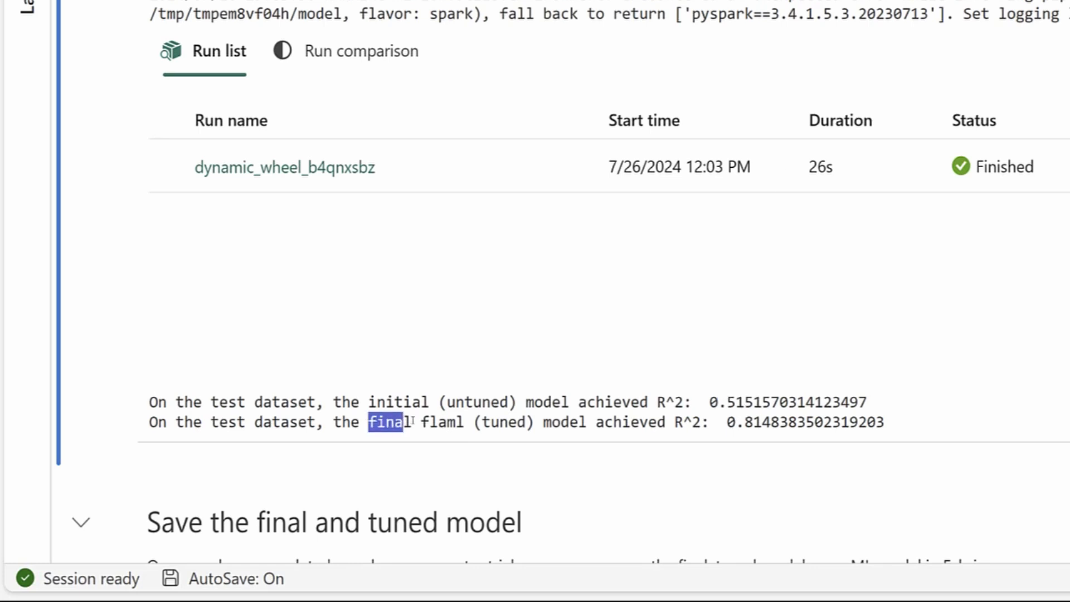
pyautogui.moveTo(369, 422); pyautogui.dragTo(502, 421)
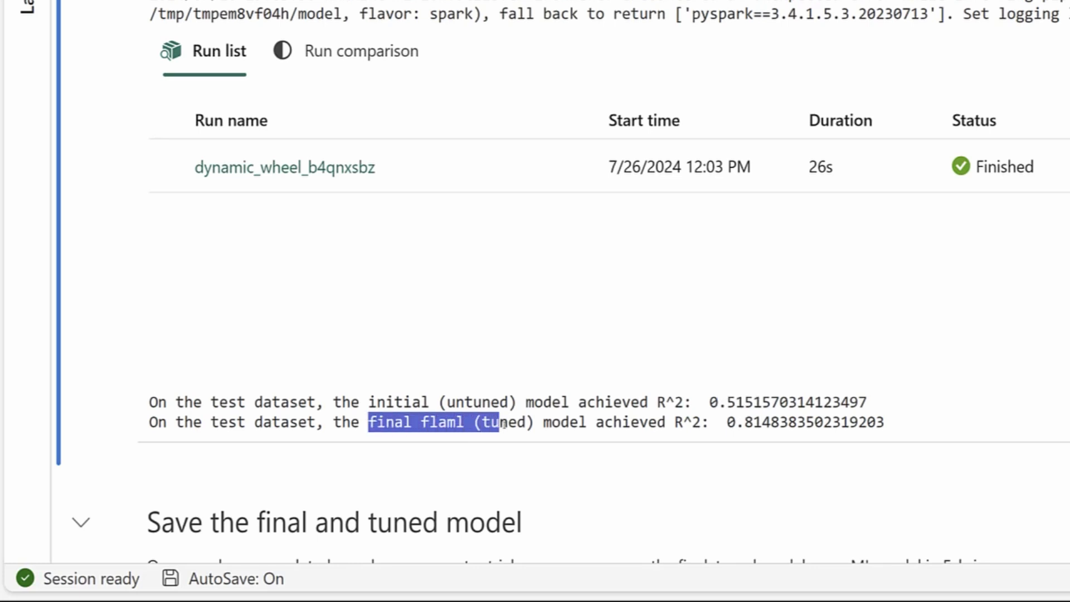